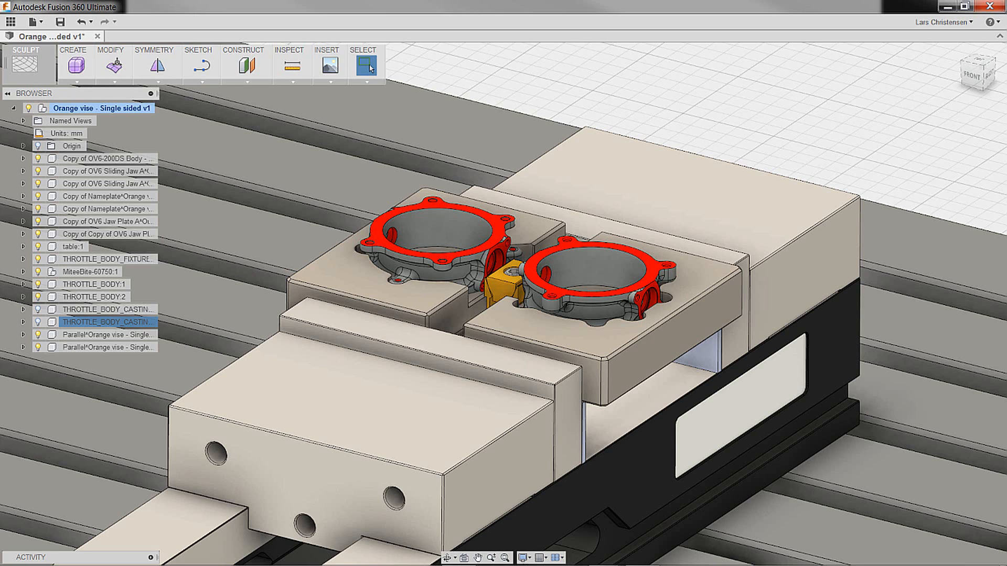
pyautogui.moveTo(902, 134)
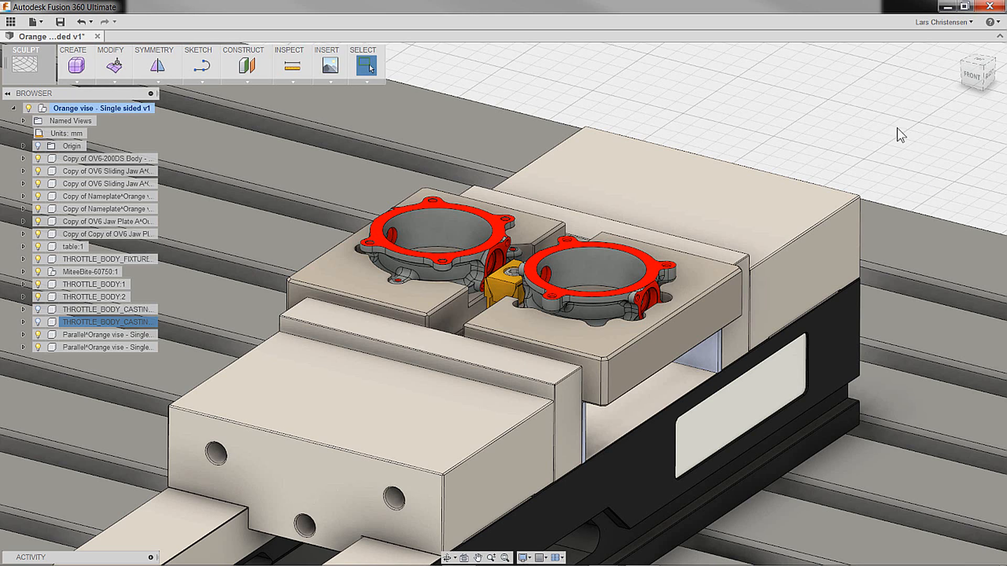
pyautogui.moveTo(875, 120)
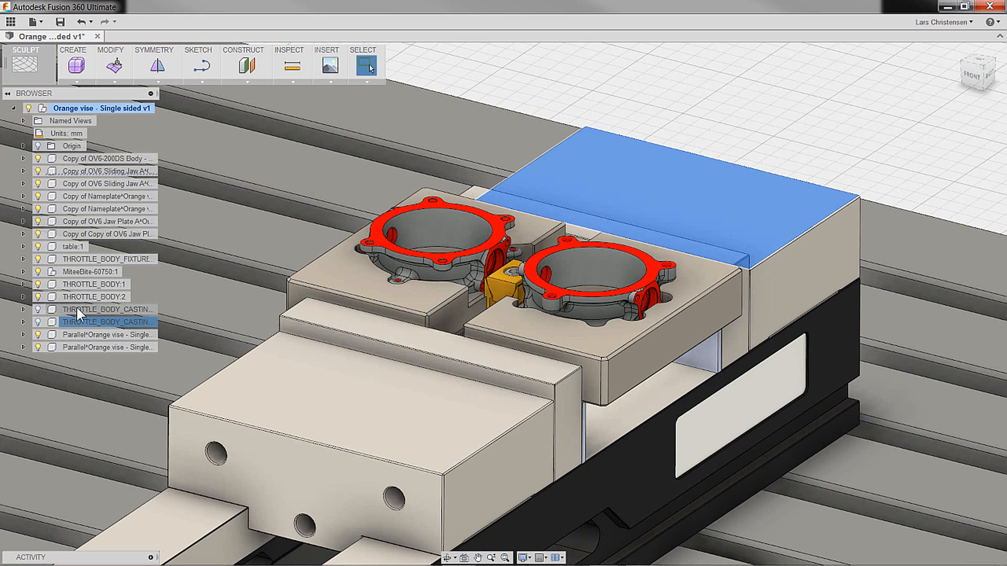
pyautogui.moveTo(82, 308)
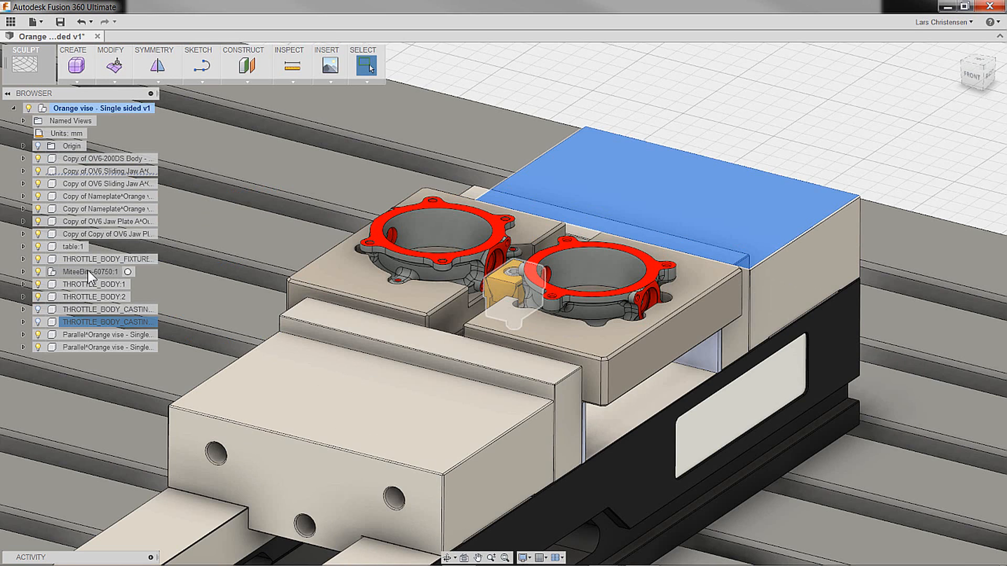
# Step: Select THROTTLE_BODY_FIXTURE:1 in the Browser after briefly picking the MiteeBite-60750:1 clamp
pyautogui.click(91, 272)
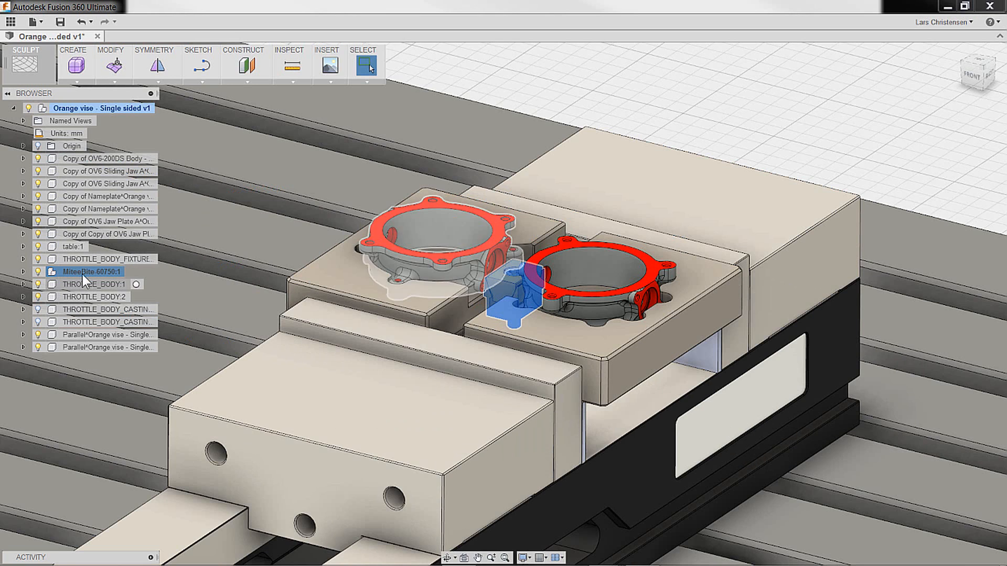
pyautogui.click(106, 259)
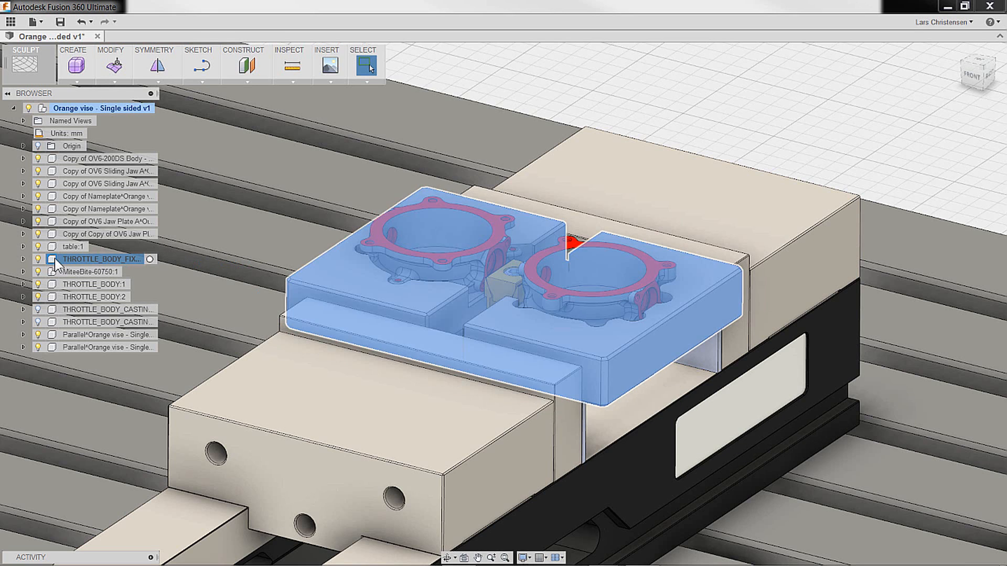
pyautogui.moveTo(100, 258)
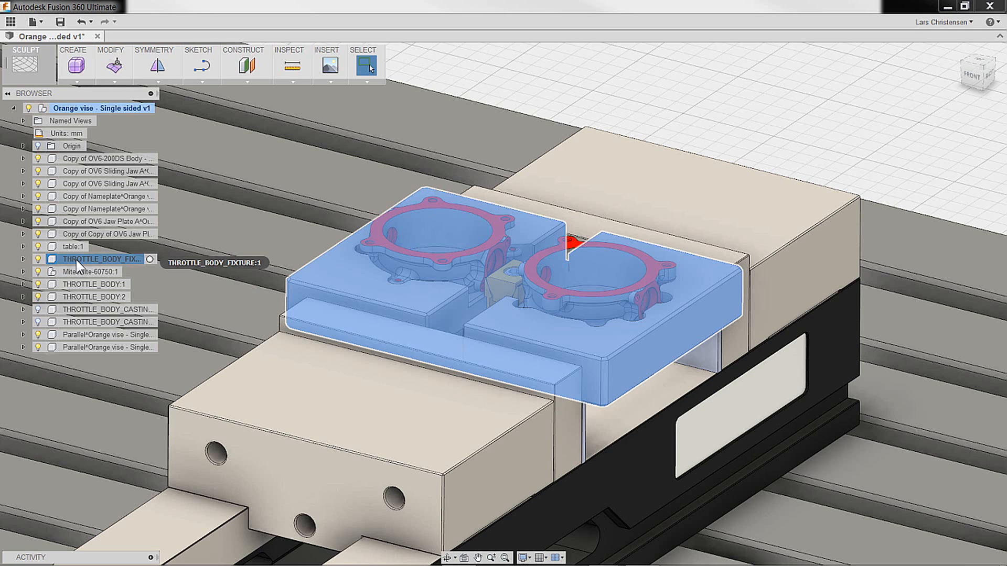
pyautogui.moveTo(97, 262)
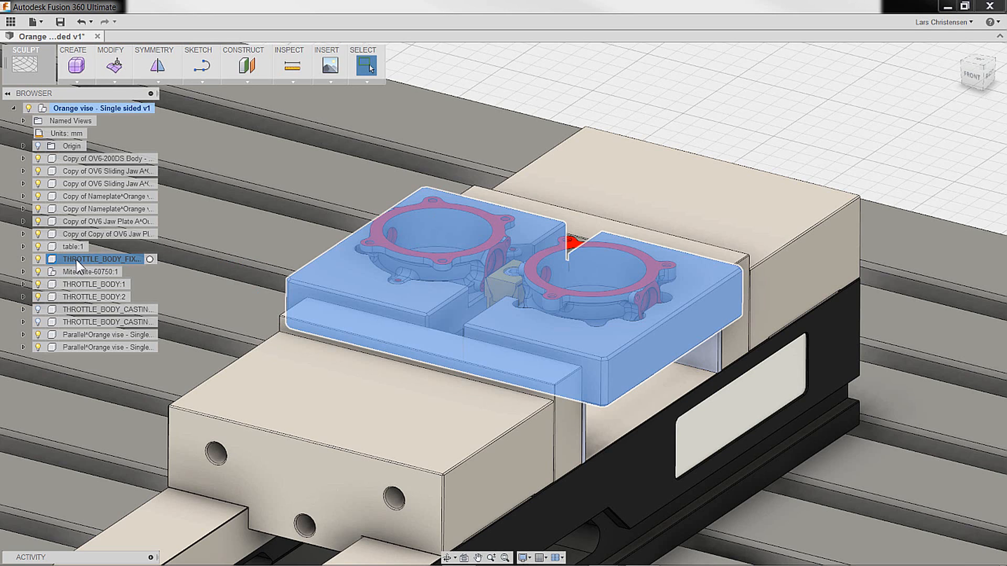
# Step: Save the fixture as STL with Preview Mesh on and Refinement kept at Medium
pyautogui.rightClick(100, 258)
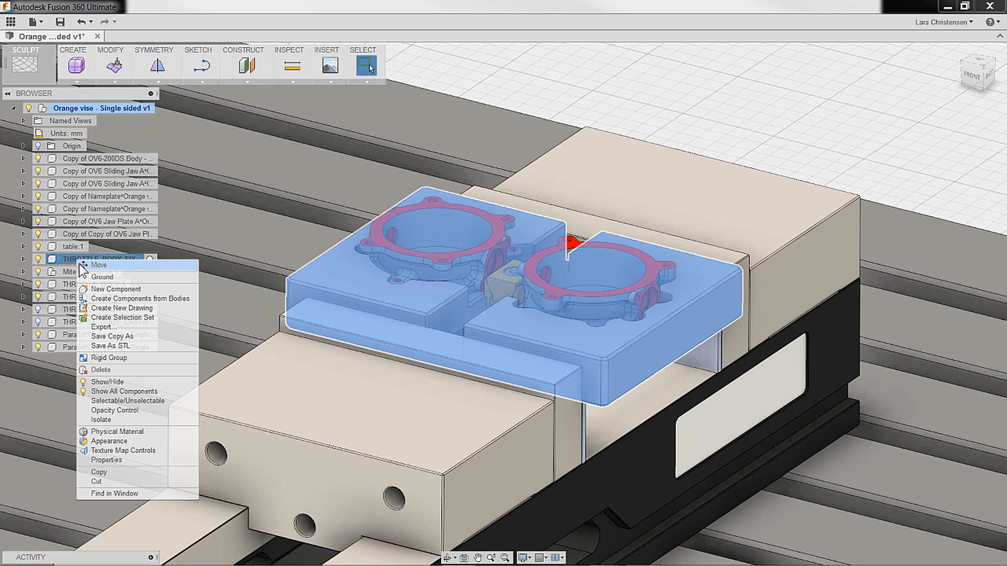
pyautogui.moveTo(109, 346)
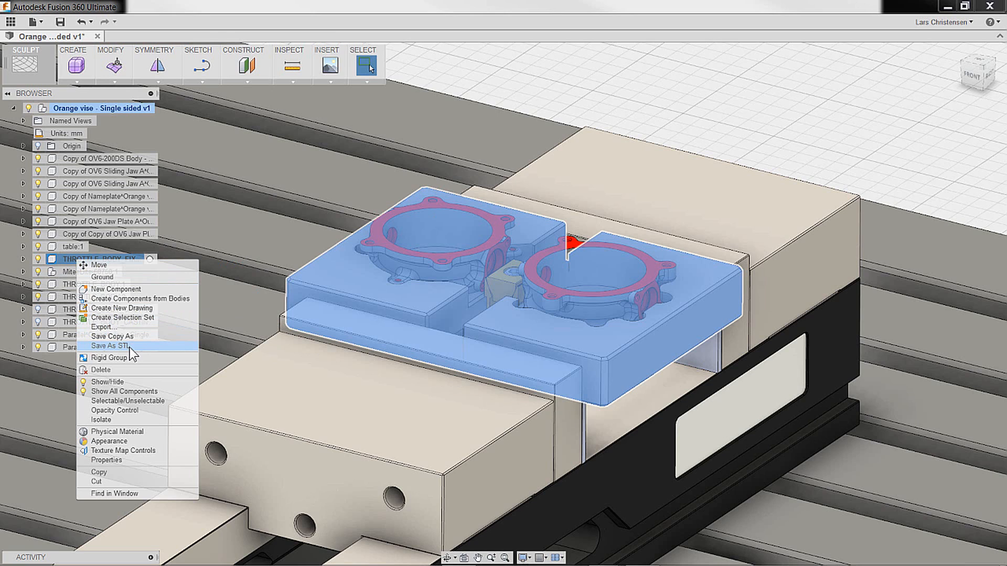
pyautogui.click(111, 346)
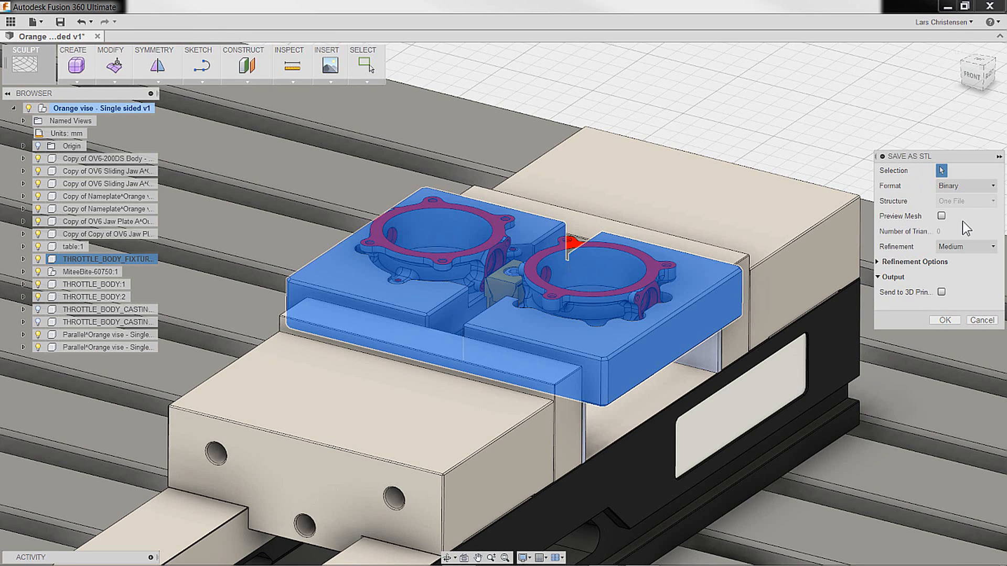
pyautogui.moveTo(970, 228)
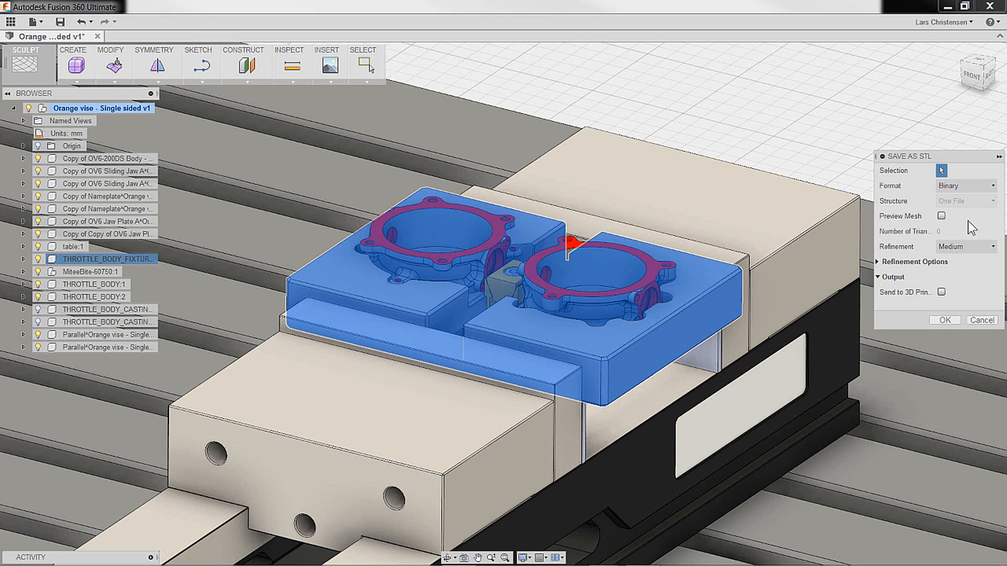
pyautogui.click(941, 216)
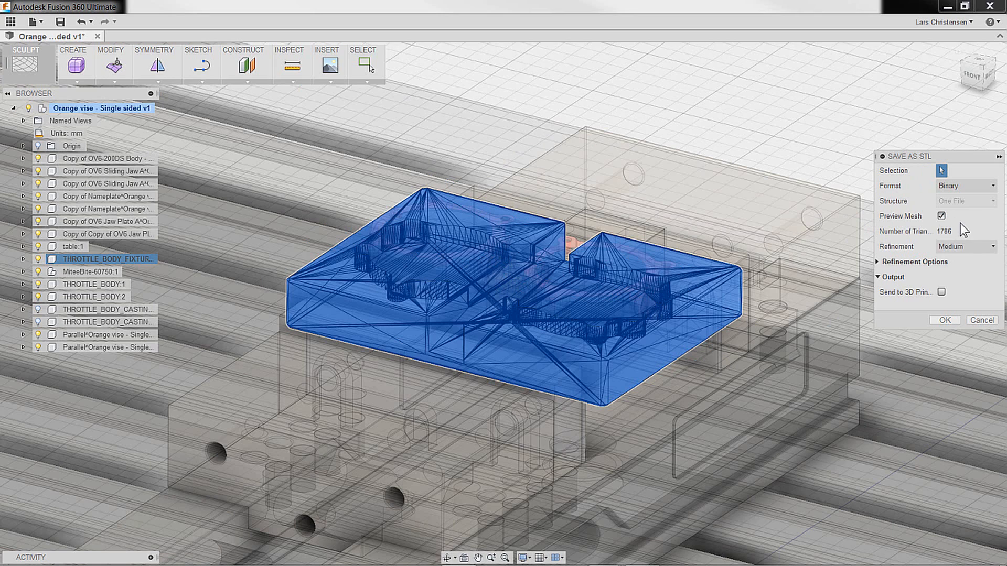
pyautogui.moveTo(915, 271)
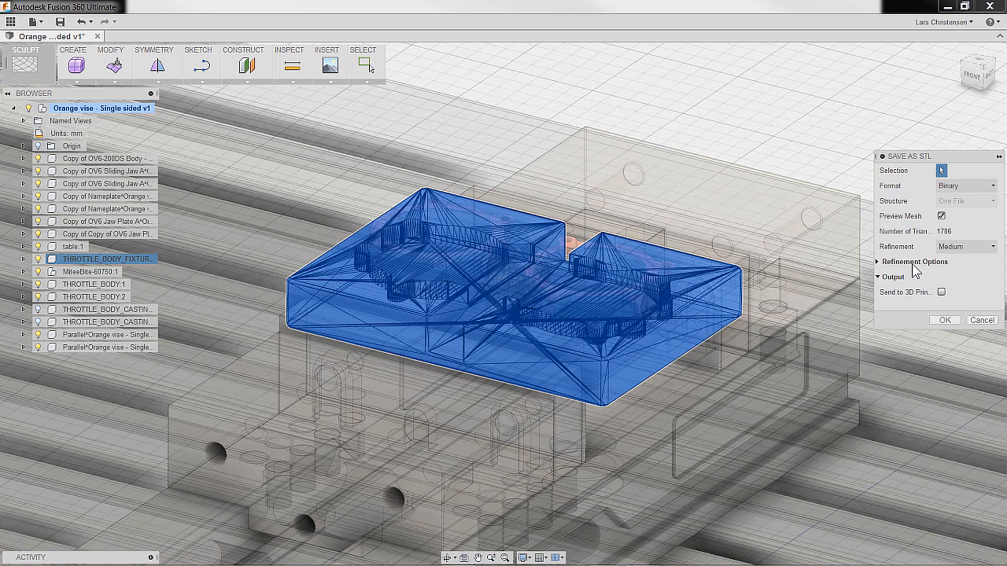
pyautogui.click(914, 261)
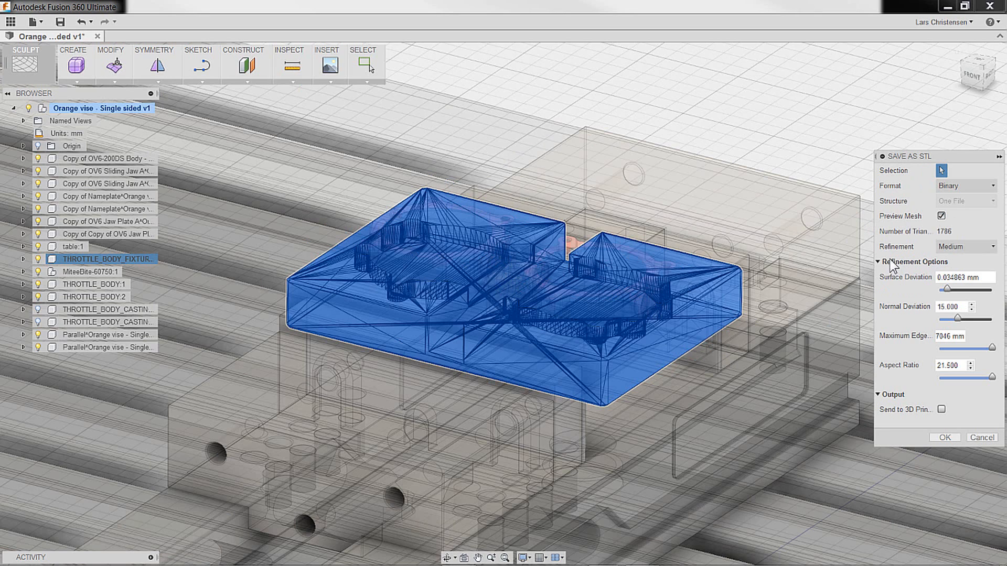
pyautogui.moveTo(949, 384)
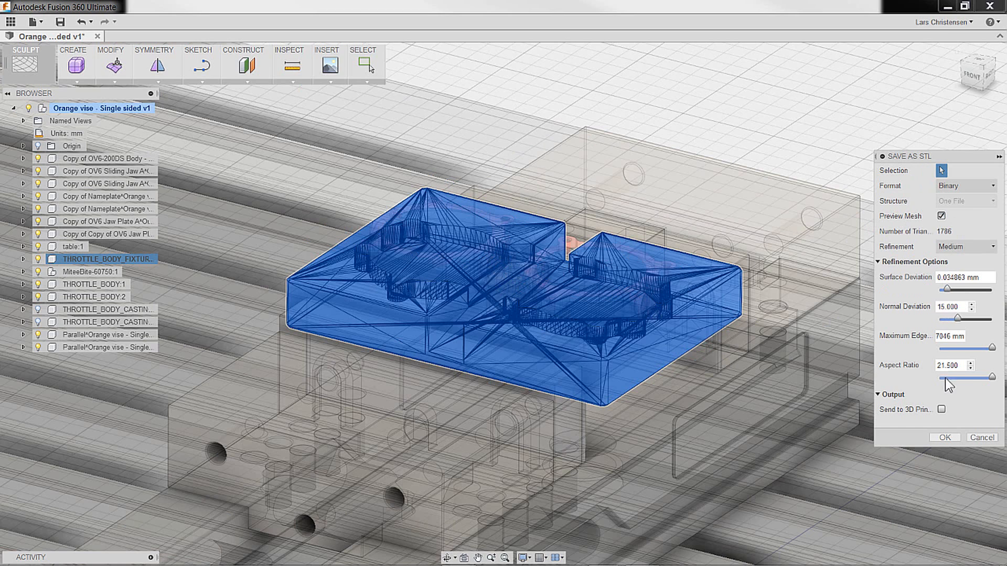
pyautogui.click(963, 246)
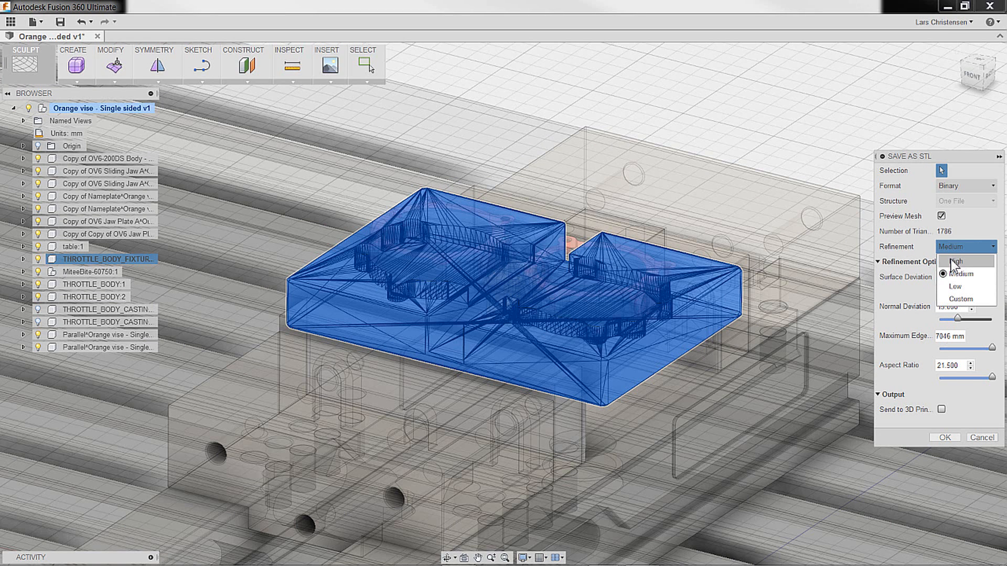
pyautogui.click(960, 274)
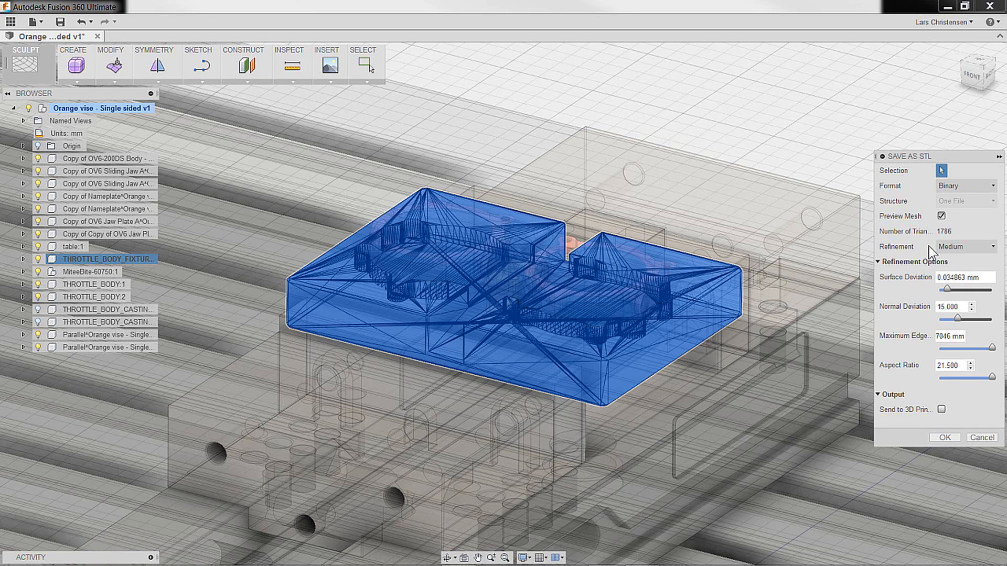
pyautogui.moveTo(958, 274)
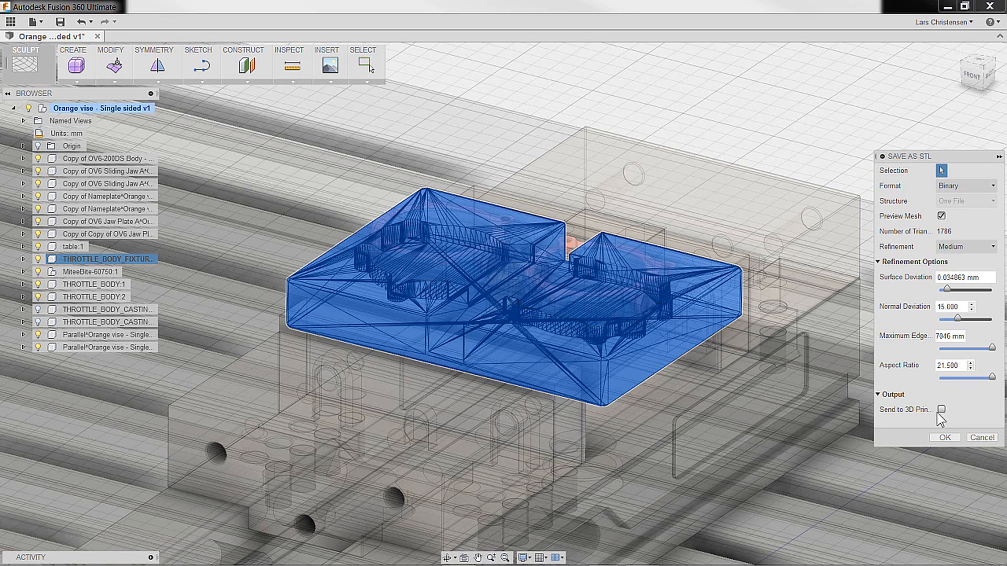
pyautogui.moveTo(938, 425)
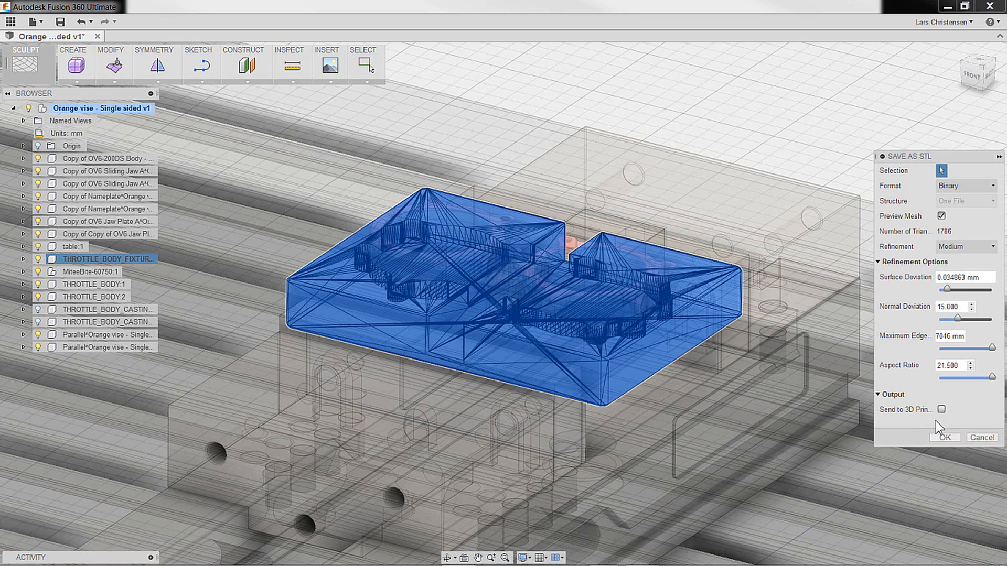
# Step: Enable Send to 3D Print Utility with Meshmixer as the print utility
pyautogui.click(941, 409)
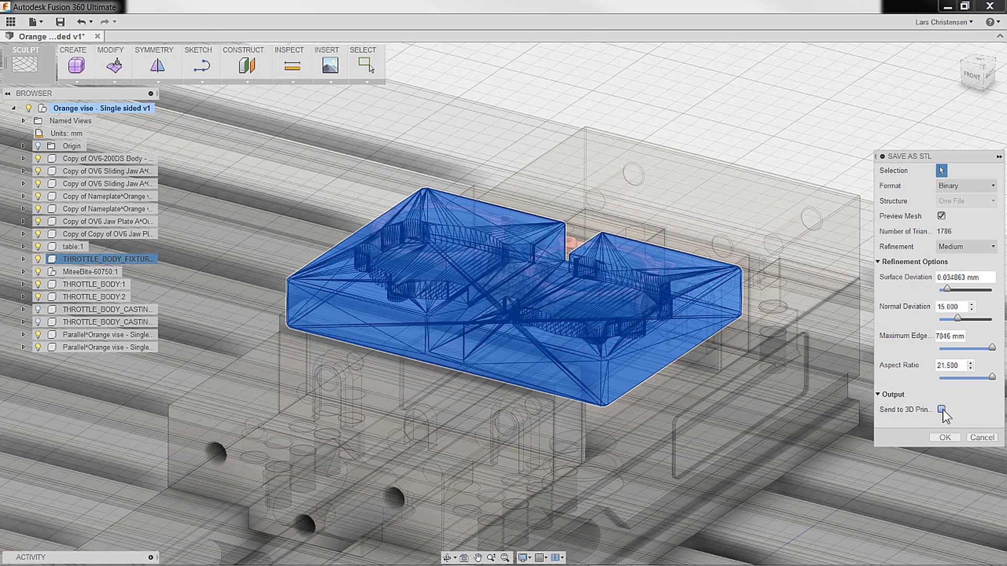
pyautogui.click(941, 410)
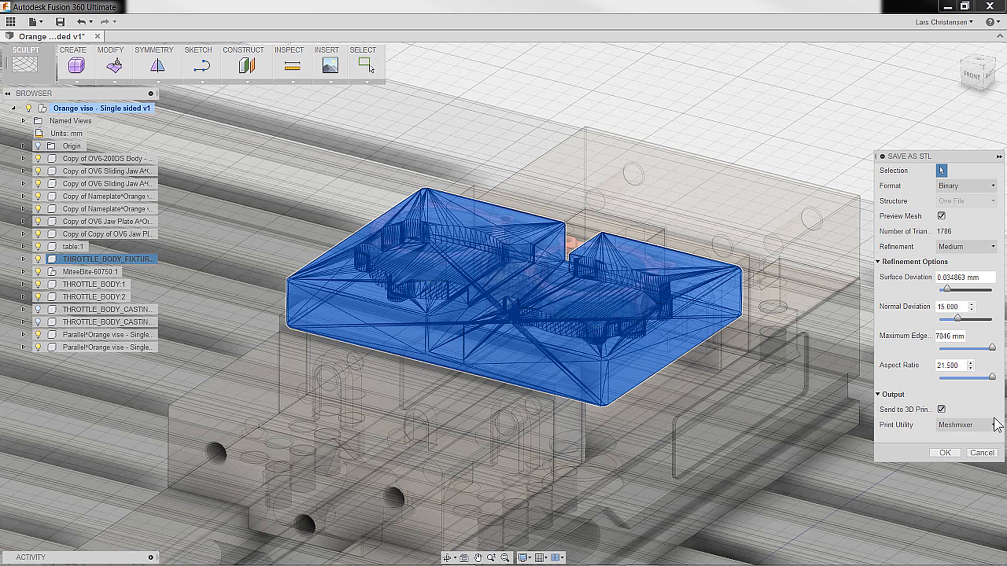
pyautogui.click(963, 425)
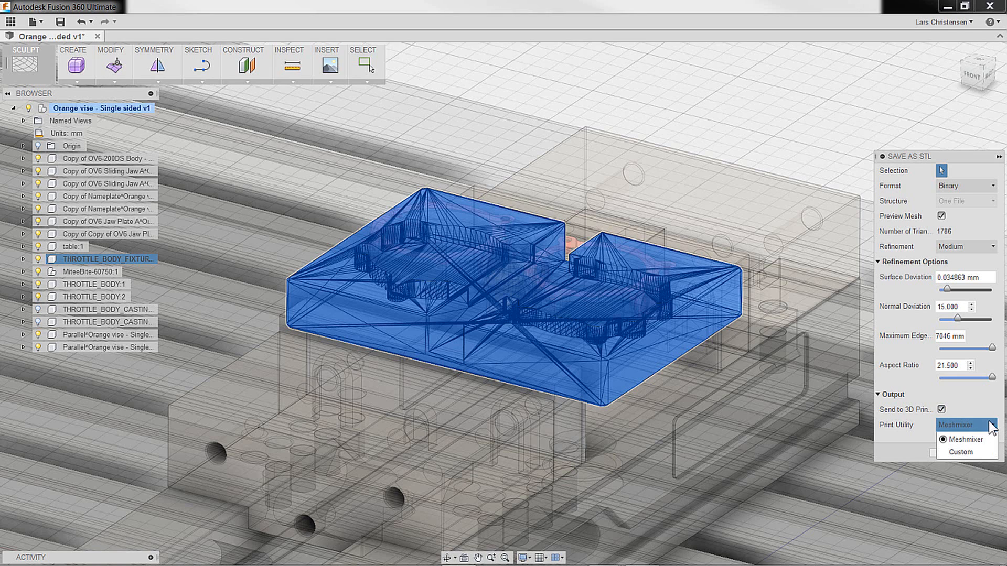
pyautogui.moveTo(964, 452)
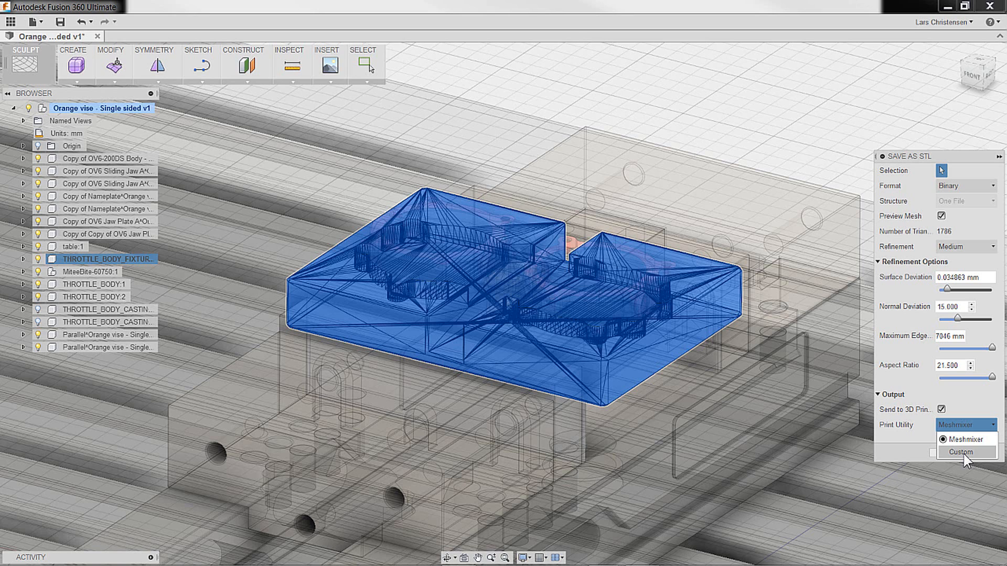
pyautogui.click(965, 438)
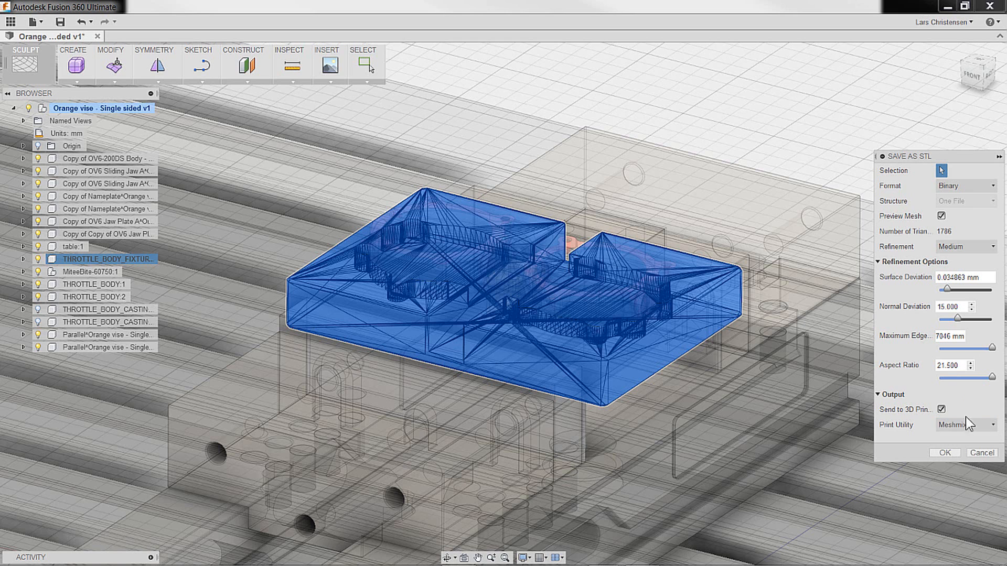
pyautogui.moveTo(943, 452)
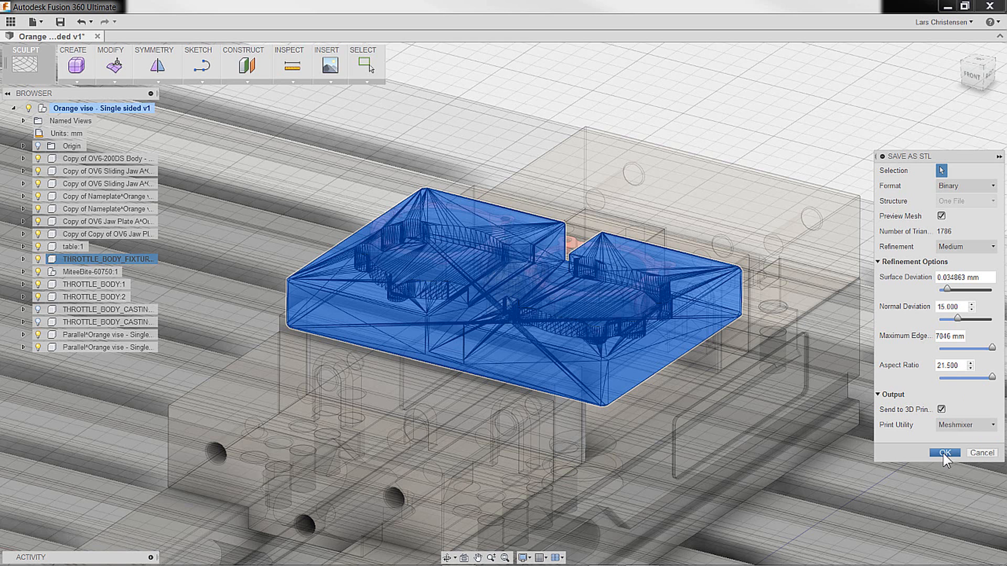
# Step: Confirm the STL export so the fixture opens in Meshmixer on the Replicator 2 bed
pyautogui.click(943, 452)
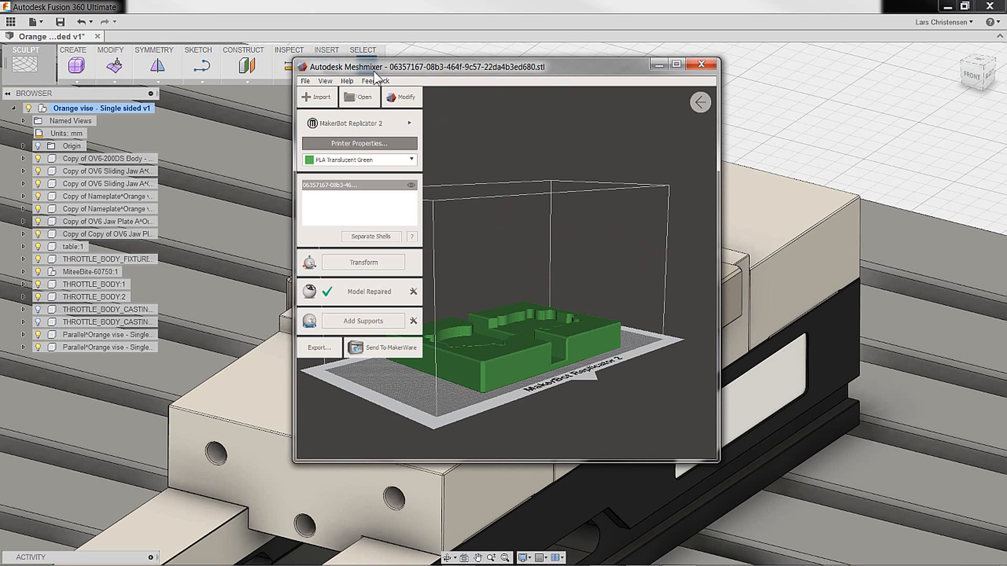
pyautogui.moveTo(561, 159)
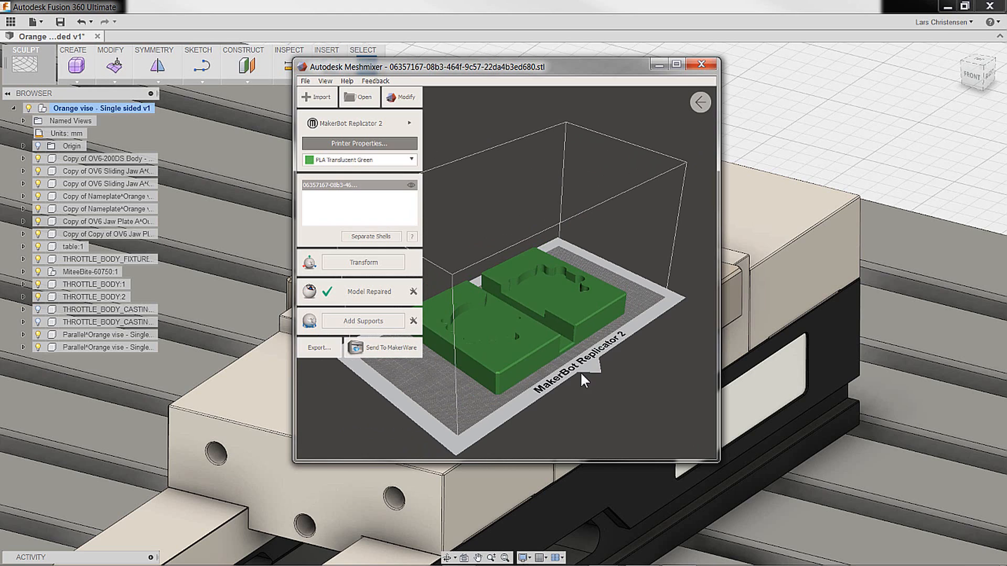
# Step: Change the printer to Stratasys Fortus 250mc, then close Meshmixer
pyautogui.click(408, 123)
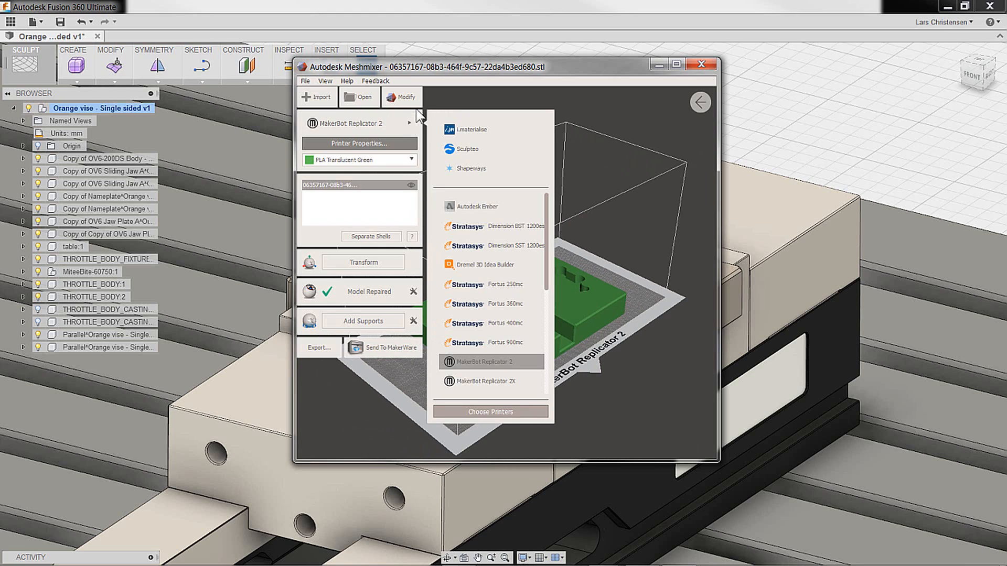
pyautogui.moveTo(551, 232)
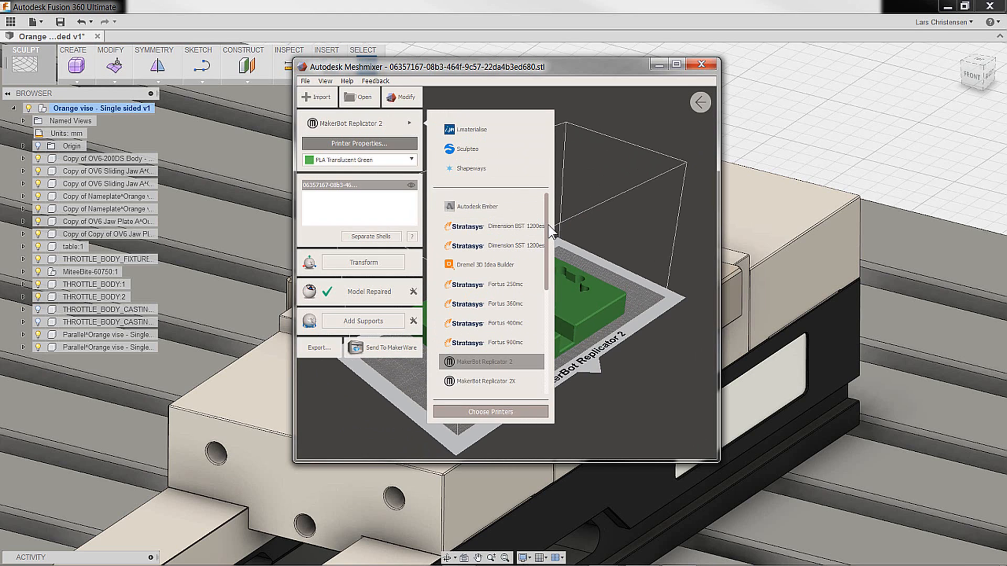
pyautogui.scroll(-3)
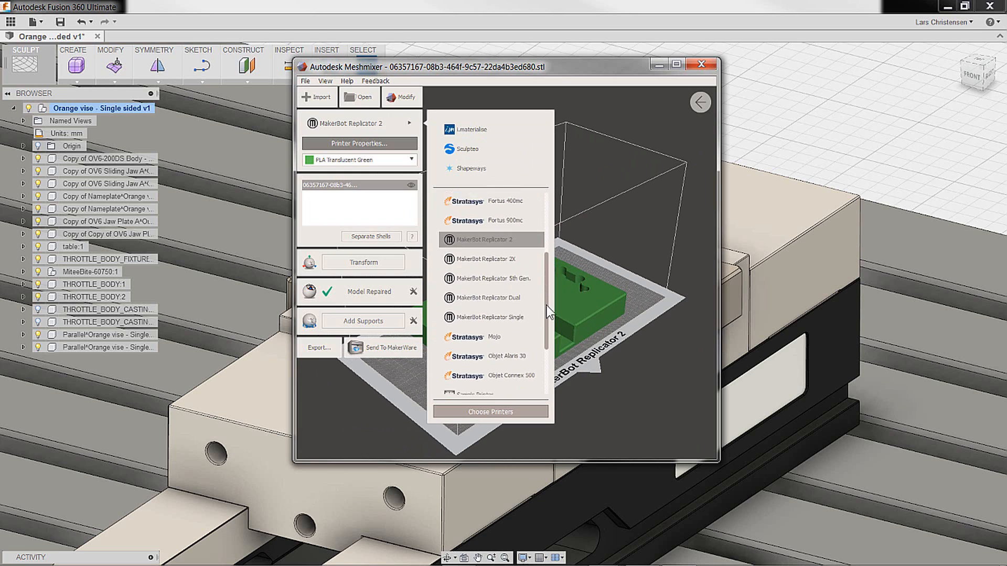
pyautogui.scroll(3)
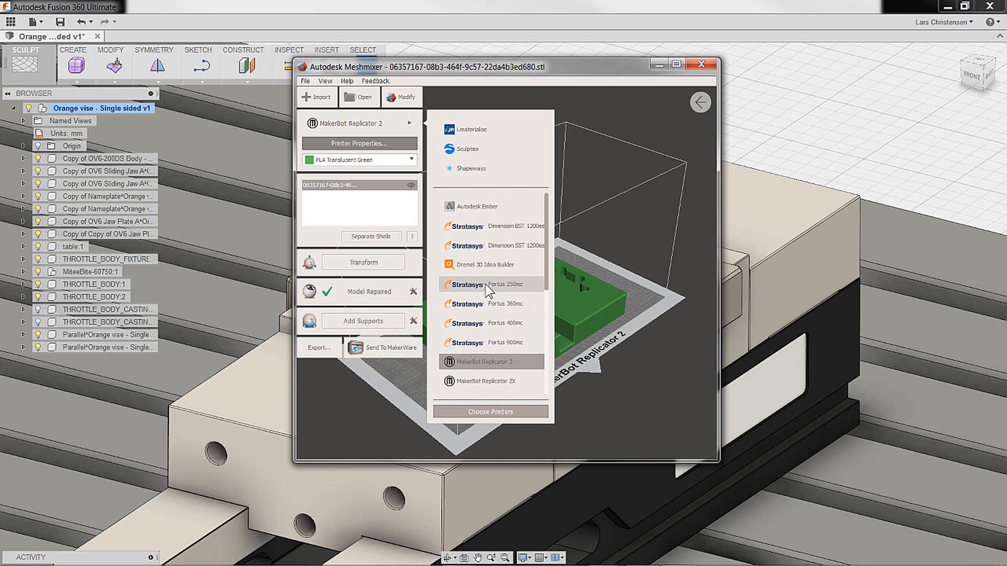
pyautogui.click(501, 283)
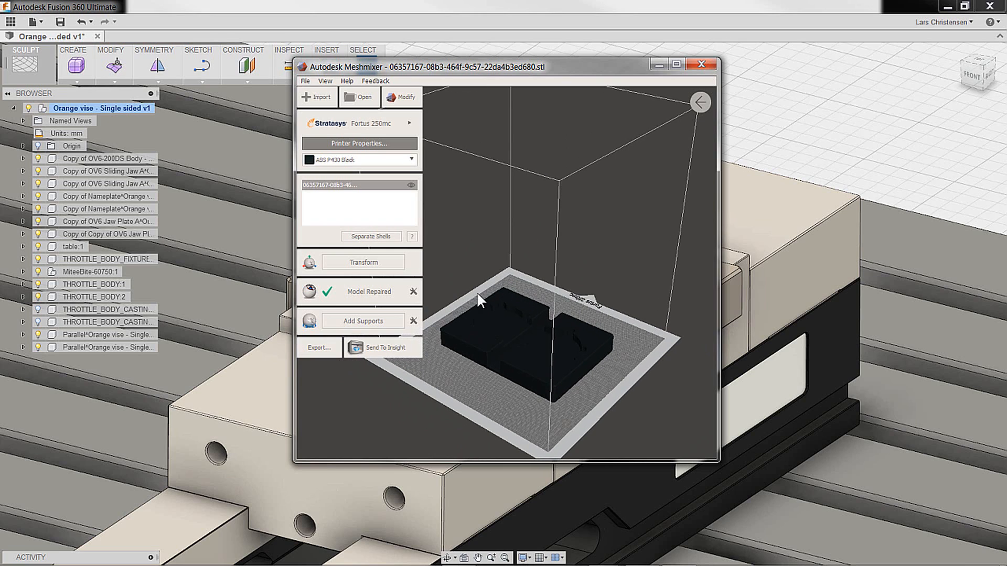
pyautogui.moveTo(507, 378)
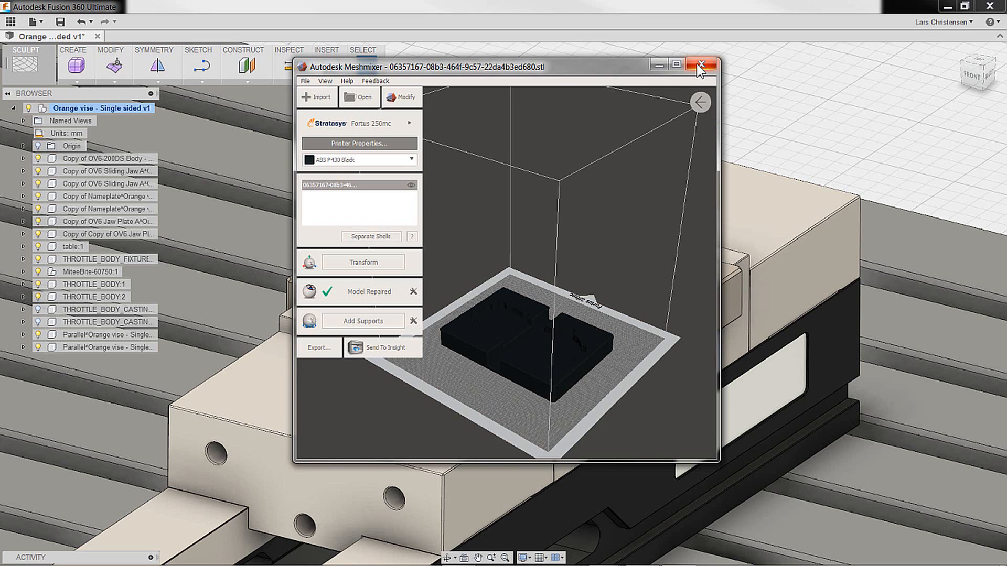
pyautogui.click(699, 65)
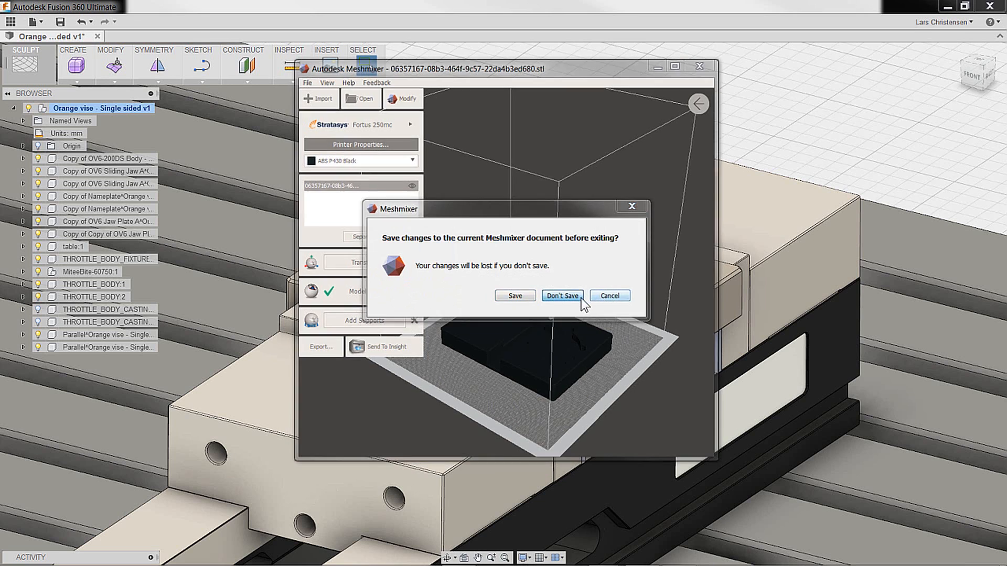
# Step: Discard Meshmixer changes and re-export the fixture as STL with Send to 3D Print enabled
pyautogui.click(561, 296)
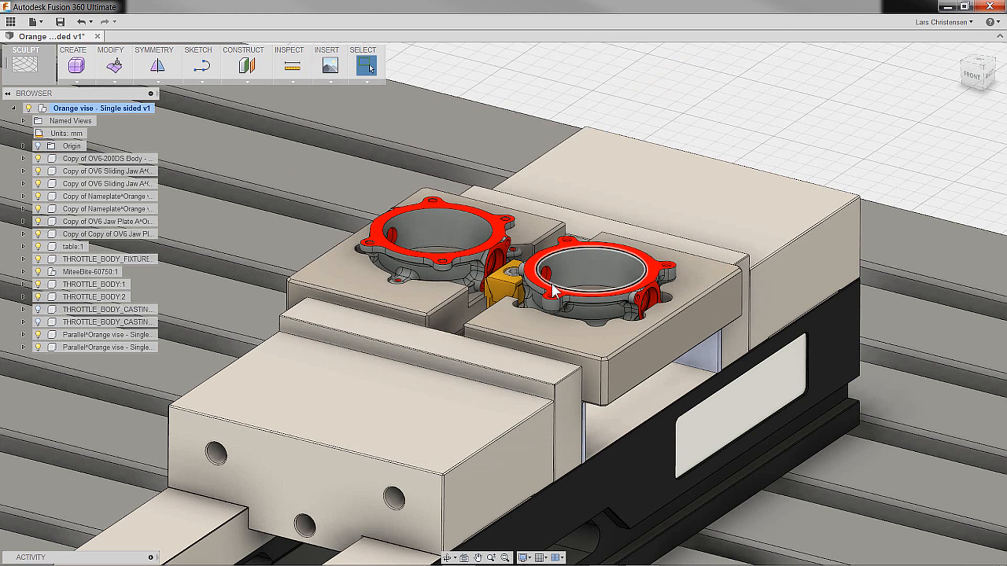
pyautogui.rightClick(102, 258)
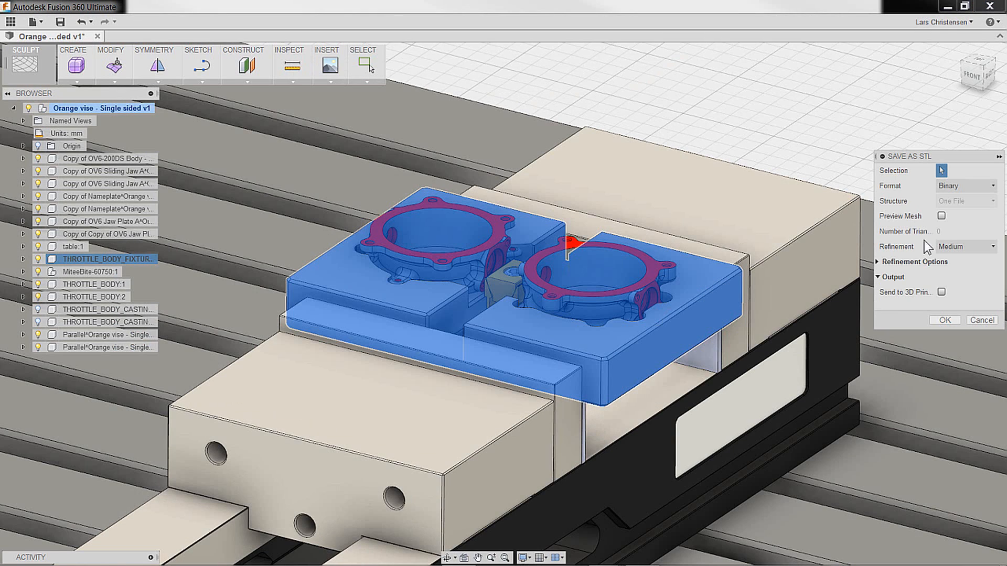
pyautogui.moveTo(943, 239)
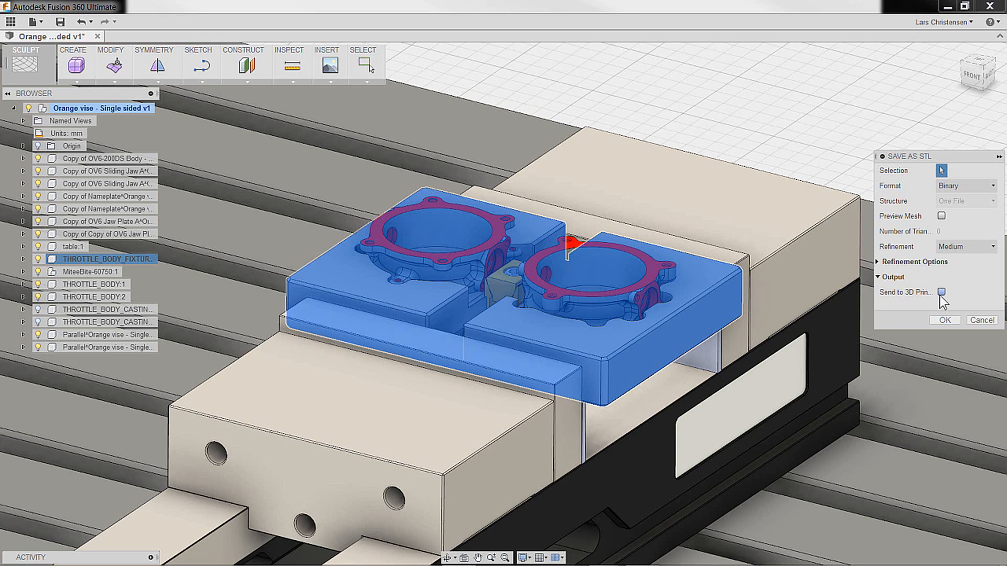
pyautogui.click(941, 292)
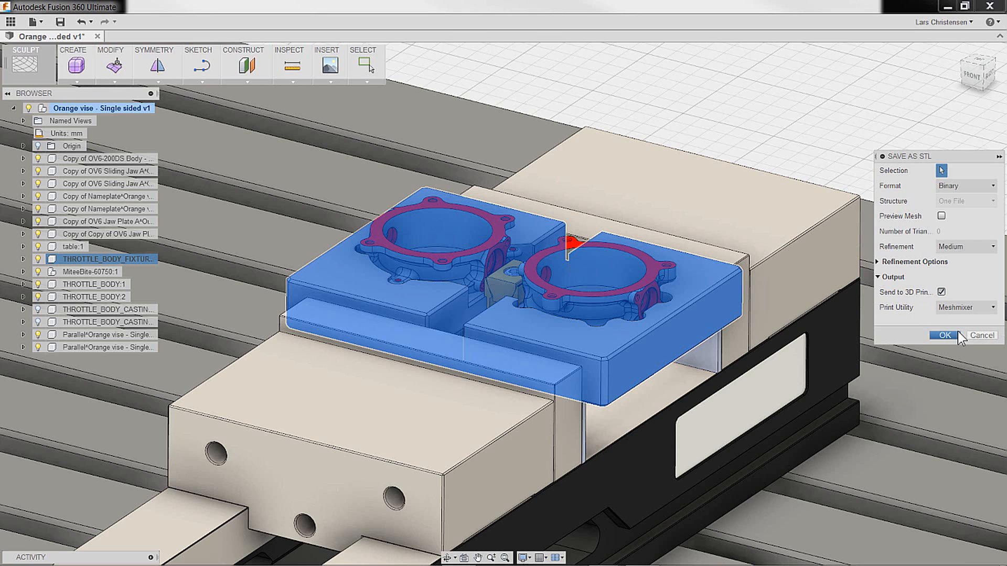
pyautogui.click(942, 336)
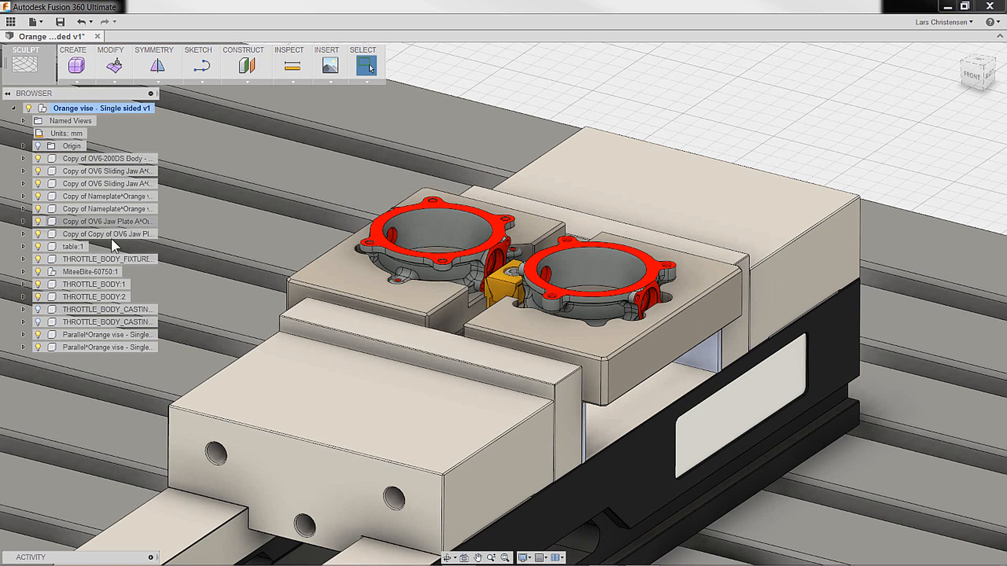
pyautogui.moveTo(96, 258)
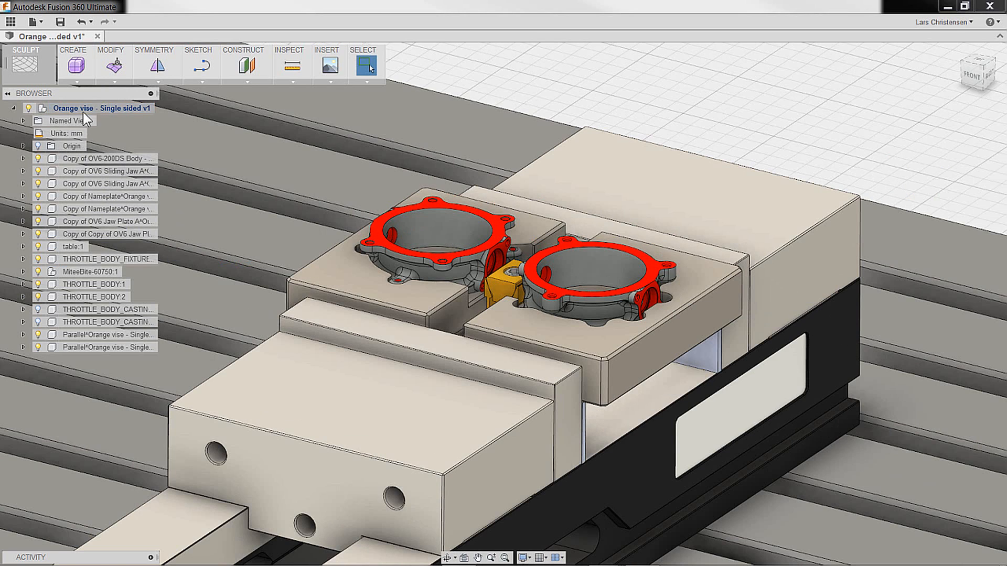
# Step: Begin a Save As STL export for the top-level vise assembly
pyautogui.rightClick(100, 108)
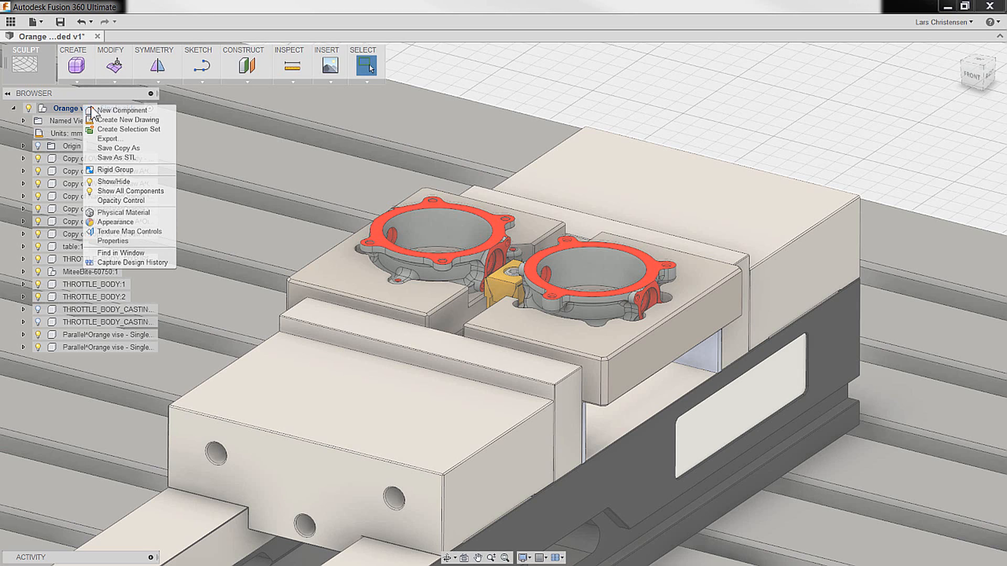
pyautogui.click(115, 157)
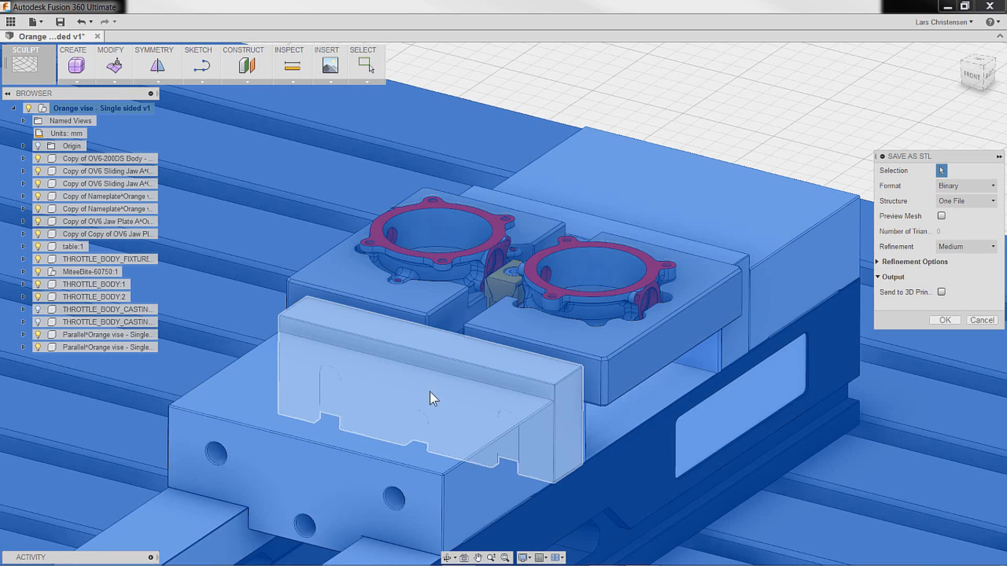